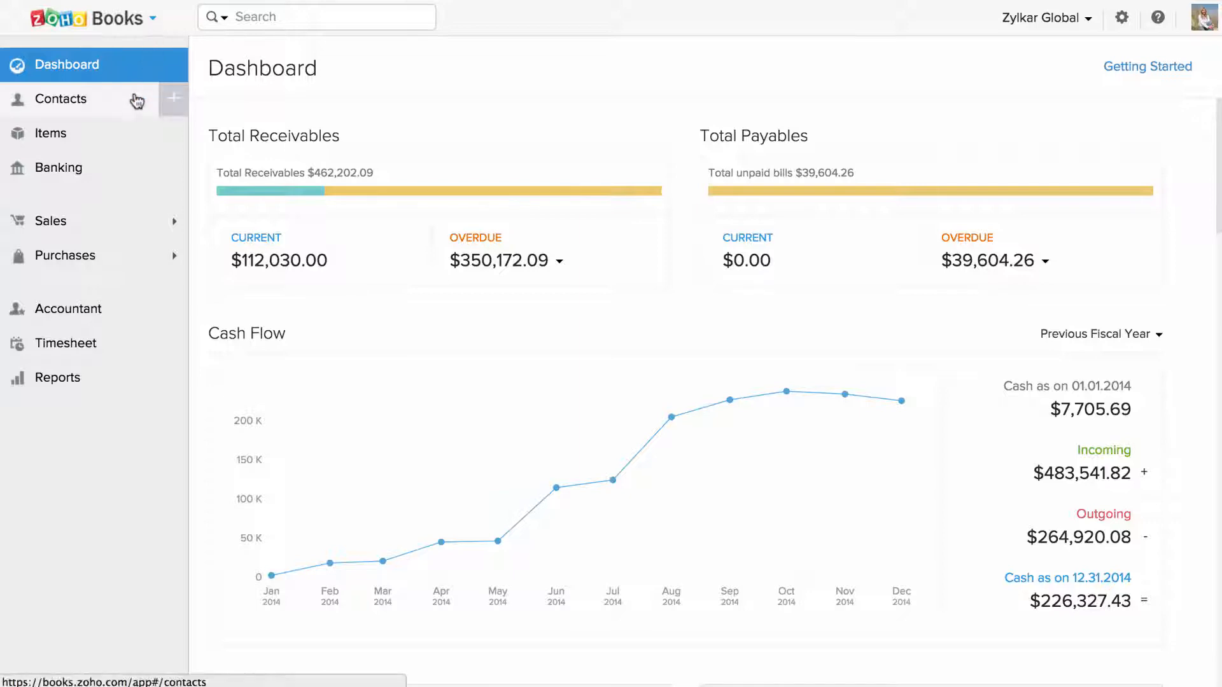
# Leave the dashboard and show the full Contacts list from the sidebar
pyautogui.click(58, 99)
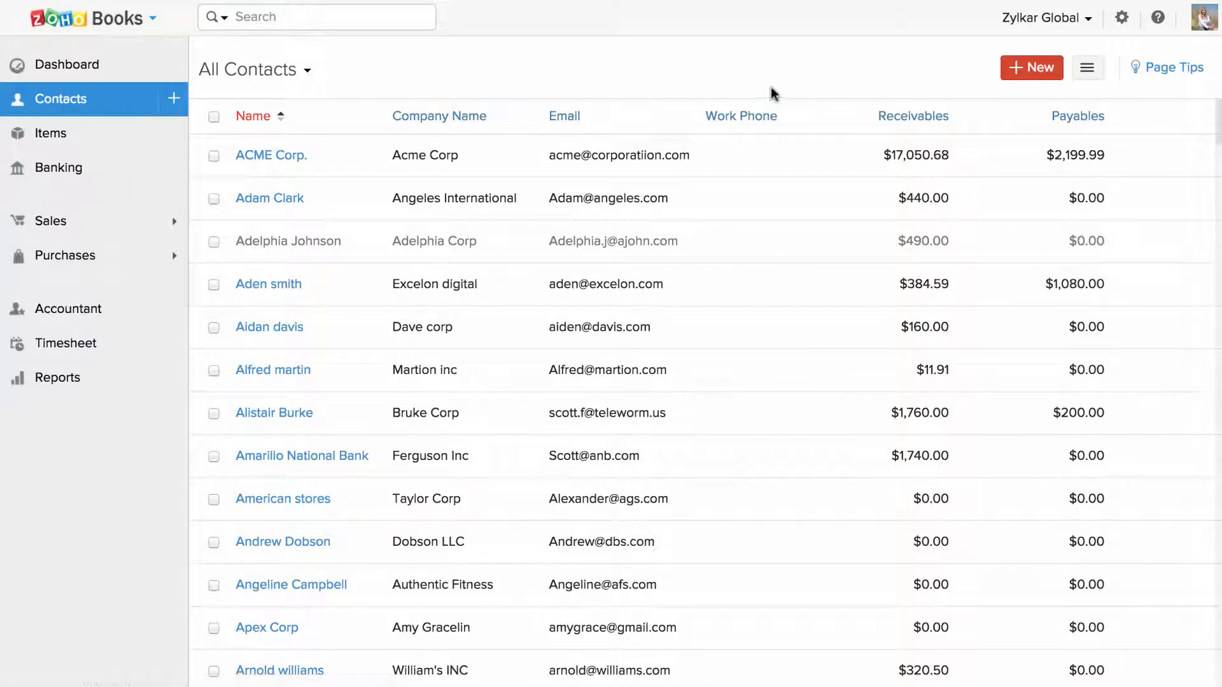
pyautogui.moveTo(682, 70)
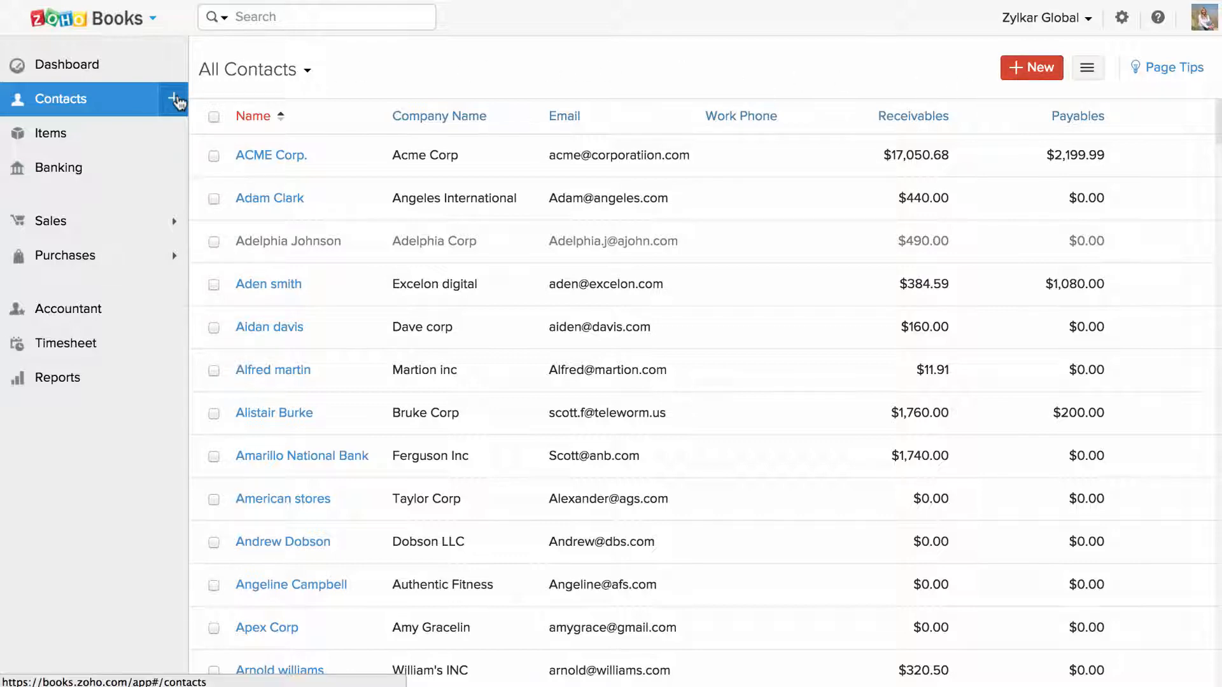
pyautogui.click(178, 99)
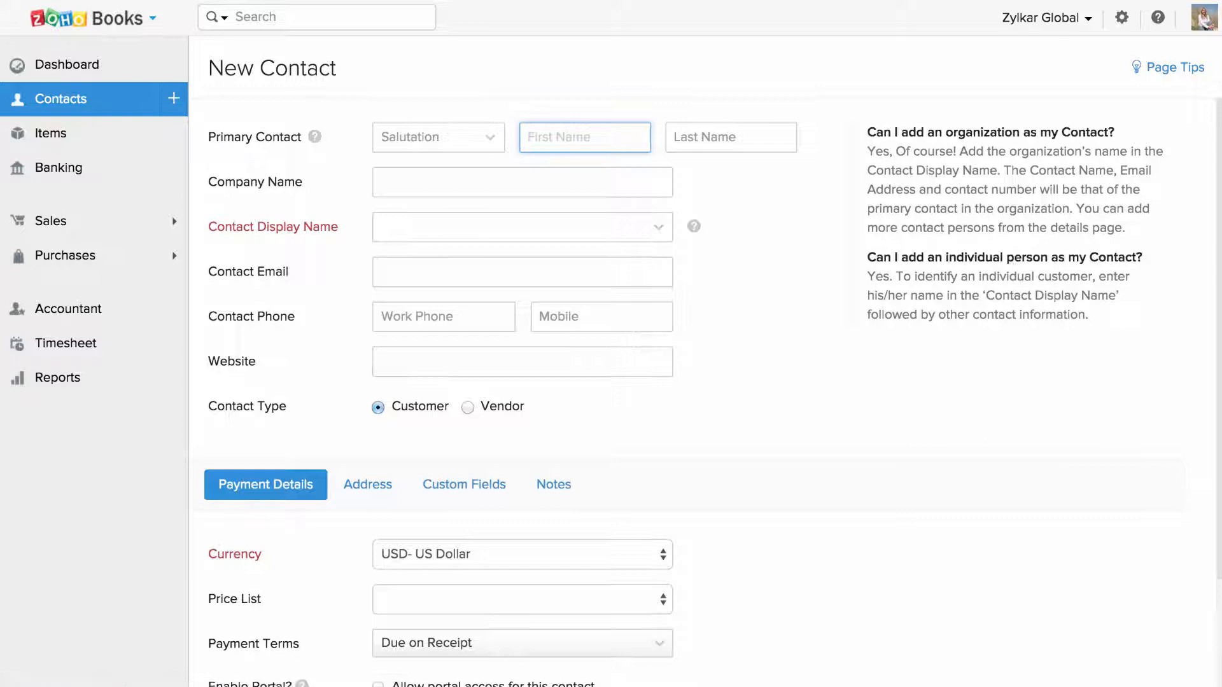
pyautogui.click(438, 137)
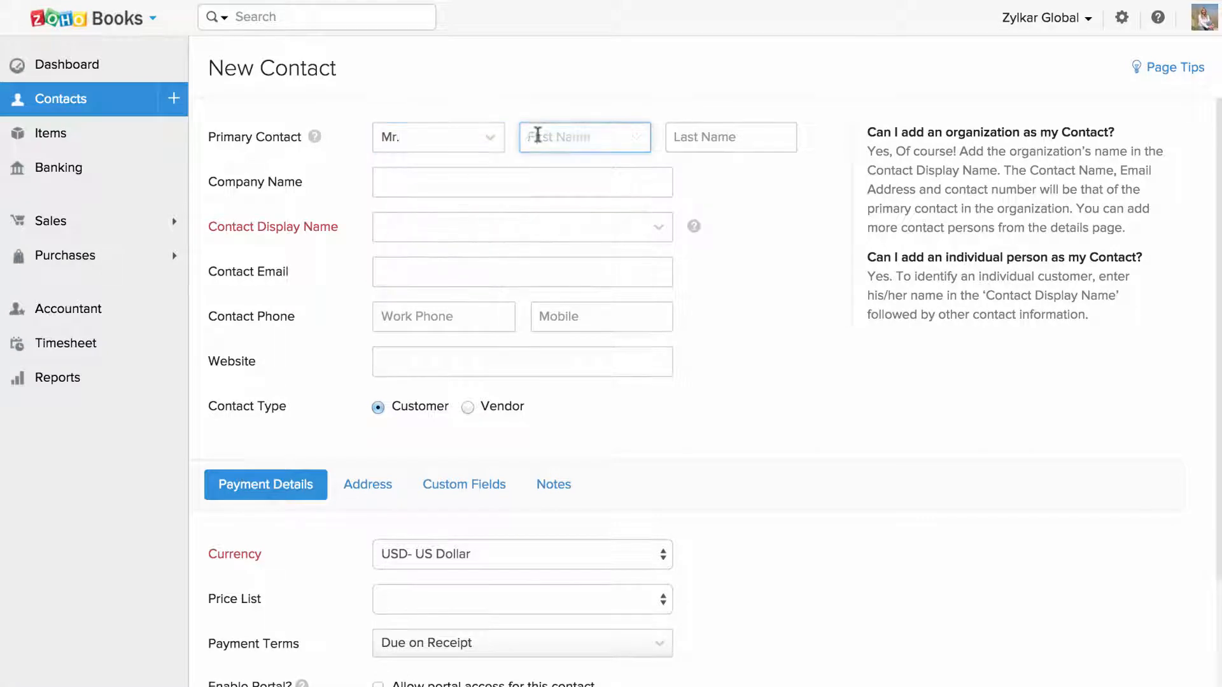
pyautogui.write('Aaron')
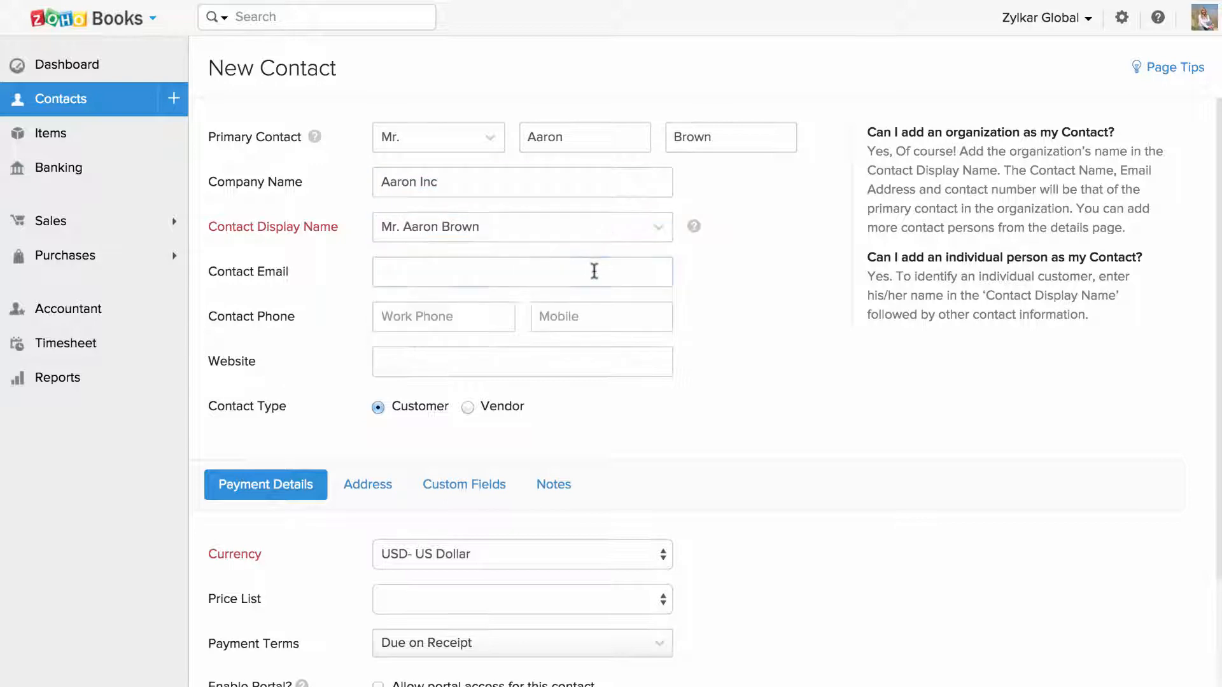
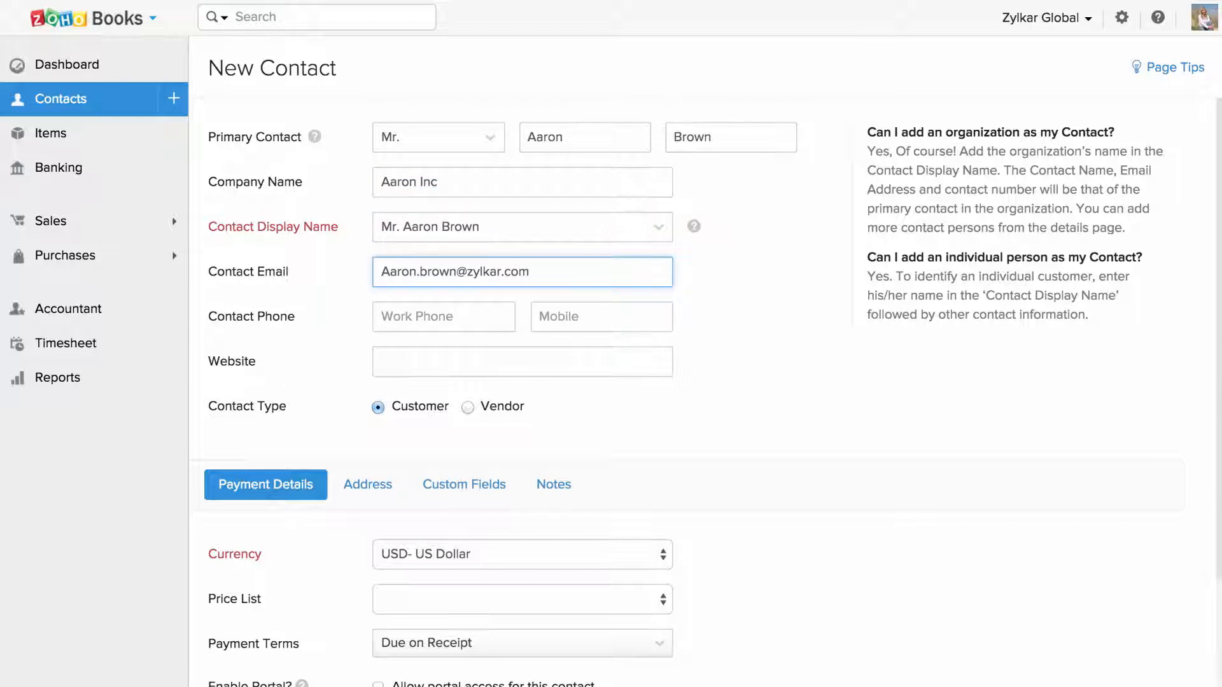
# Try Vendor as the contact type, then set it back to Customer
pyautogui.click(378, 406)
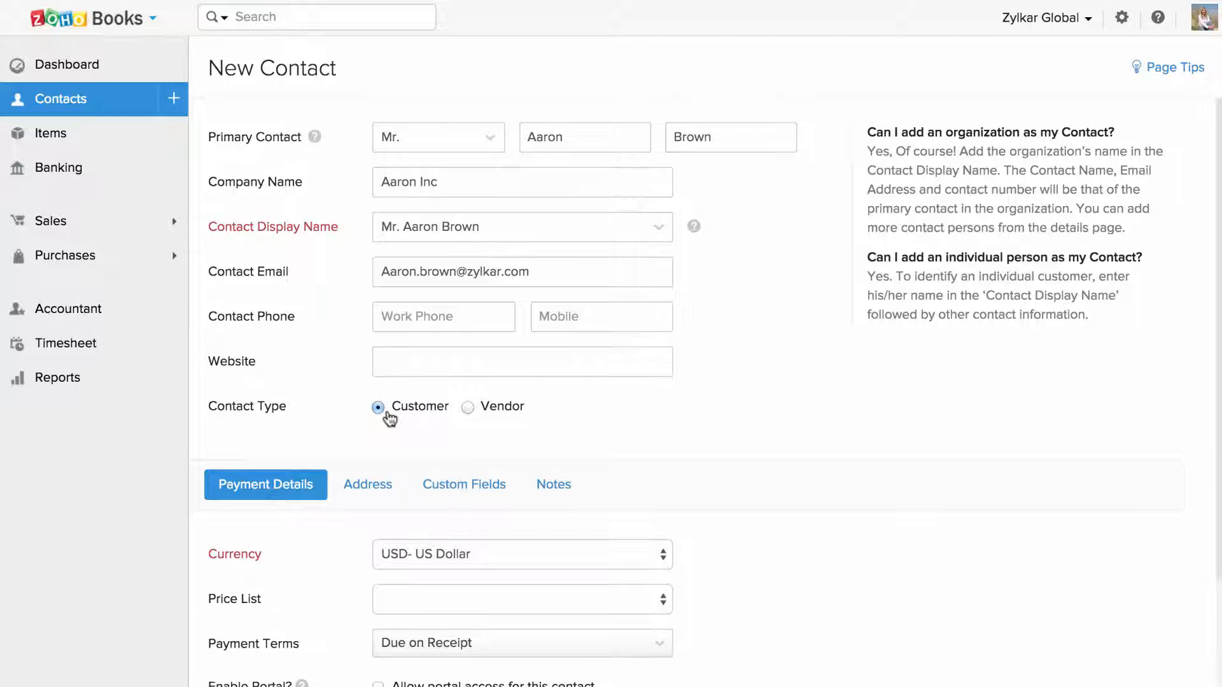
pyautogui.moveTo(501, 413)
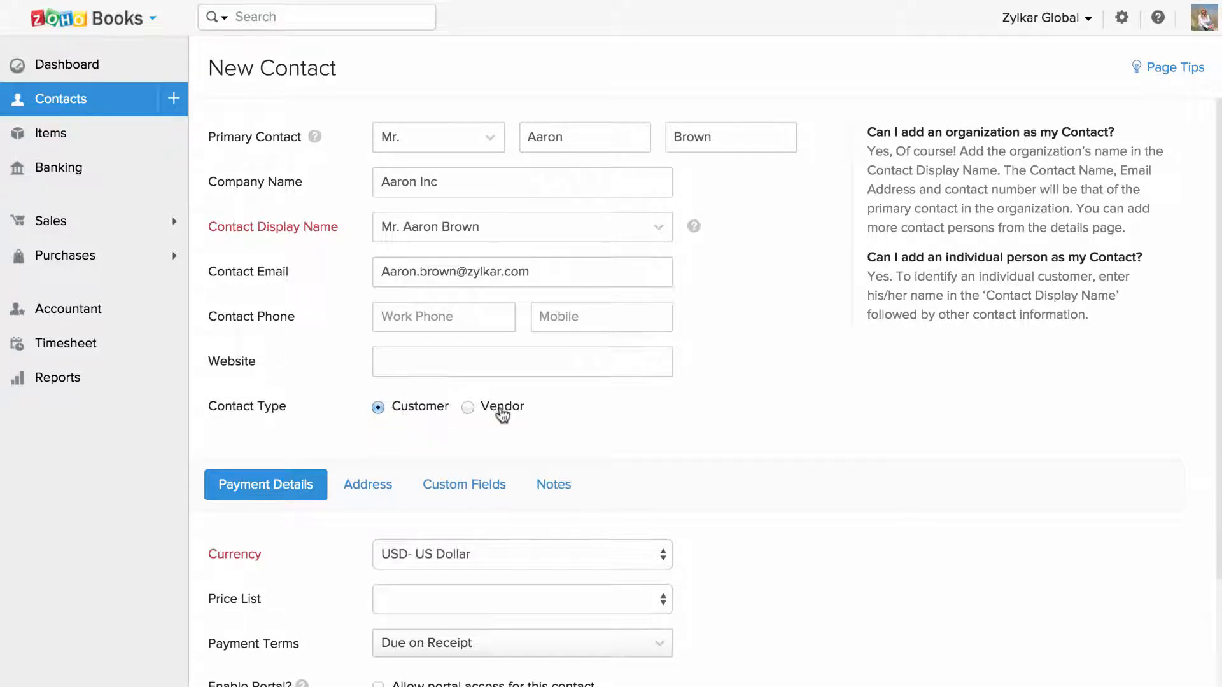
pyautogui.click(468, 406)
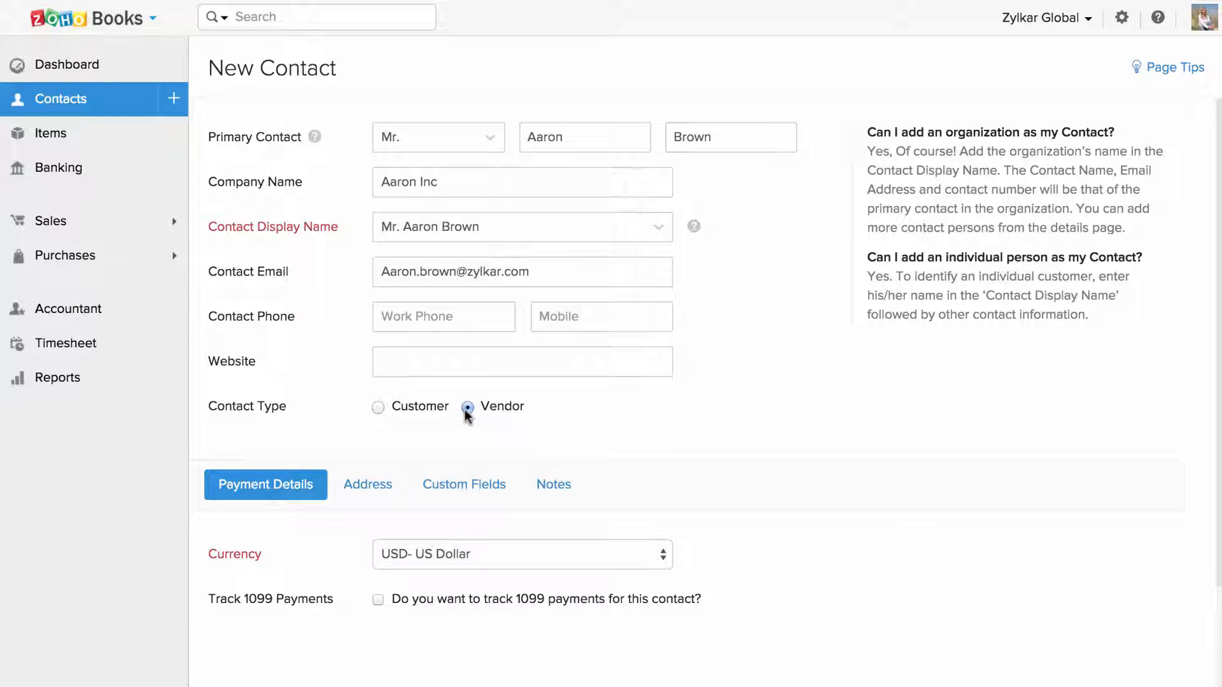
pyautogui.click(378, 405)
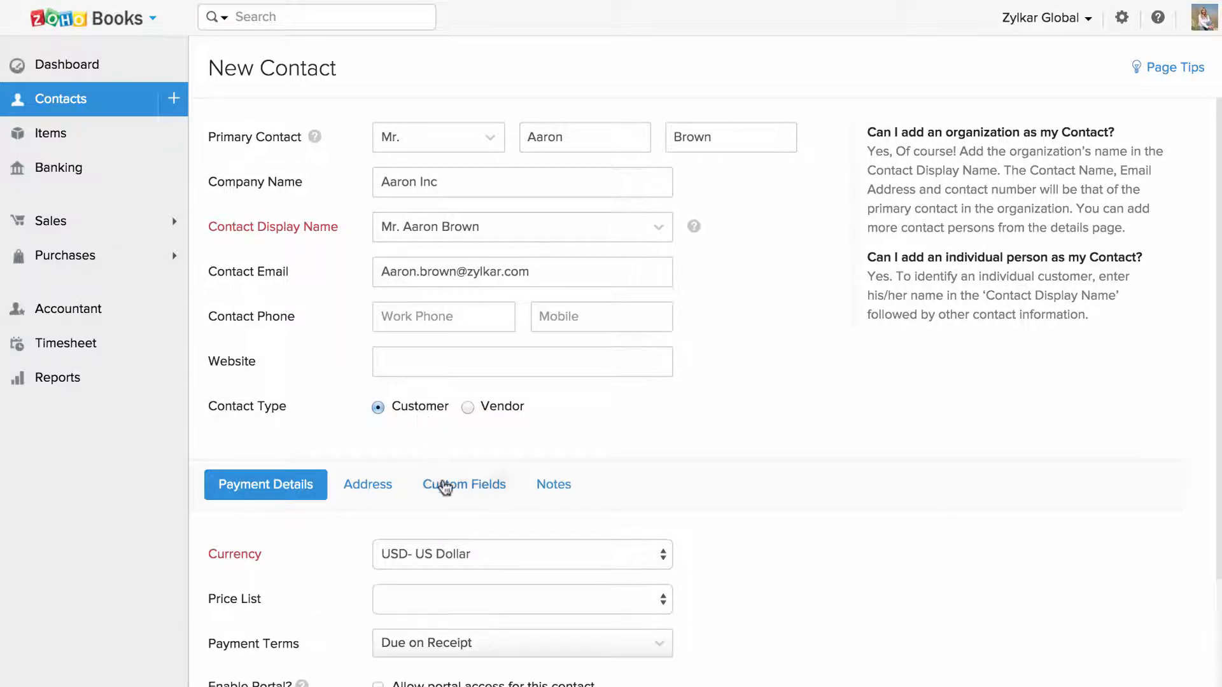
pyautogui.click(520, 554)
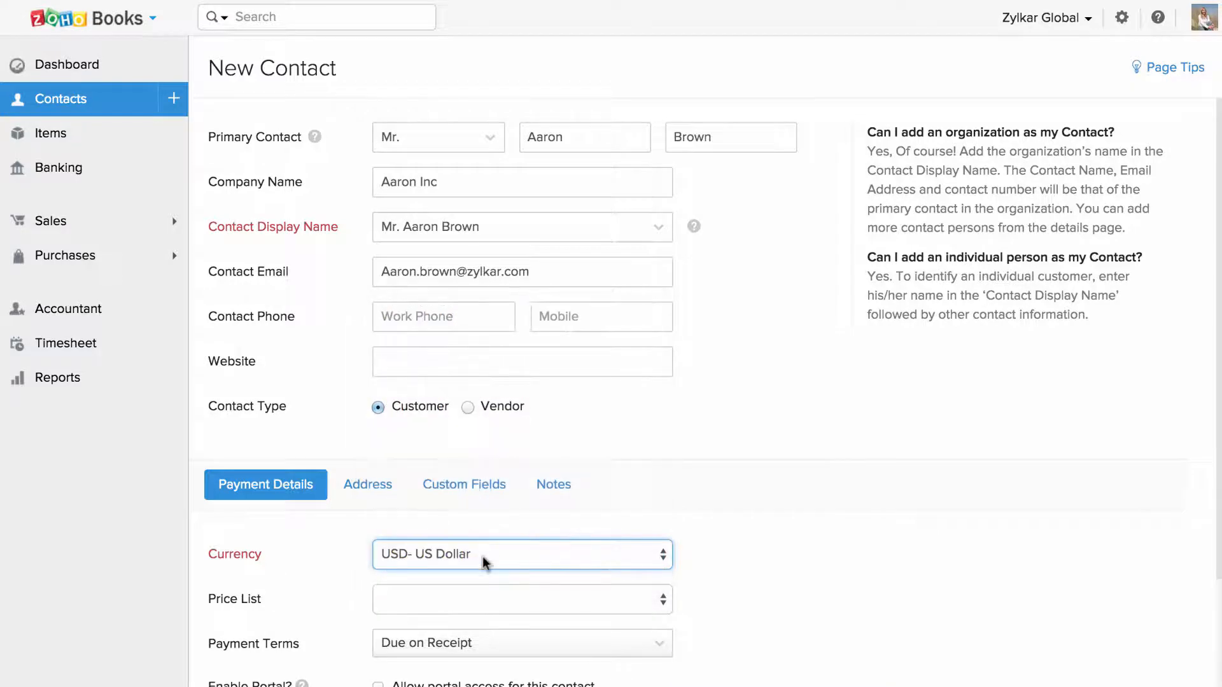
pyautogui.click(521, 643)
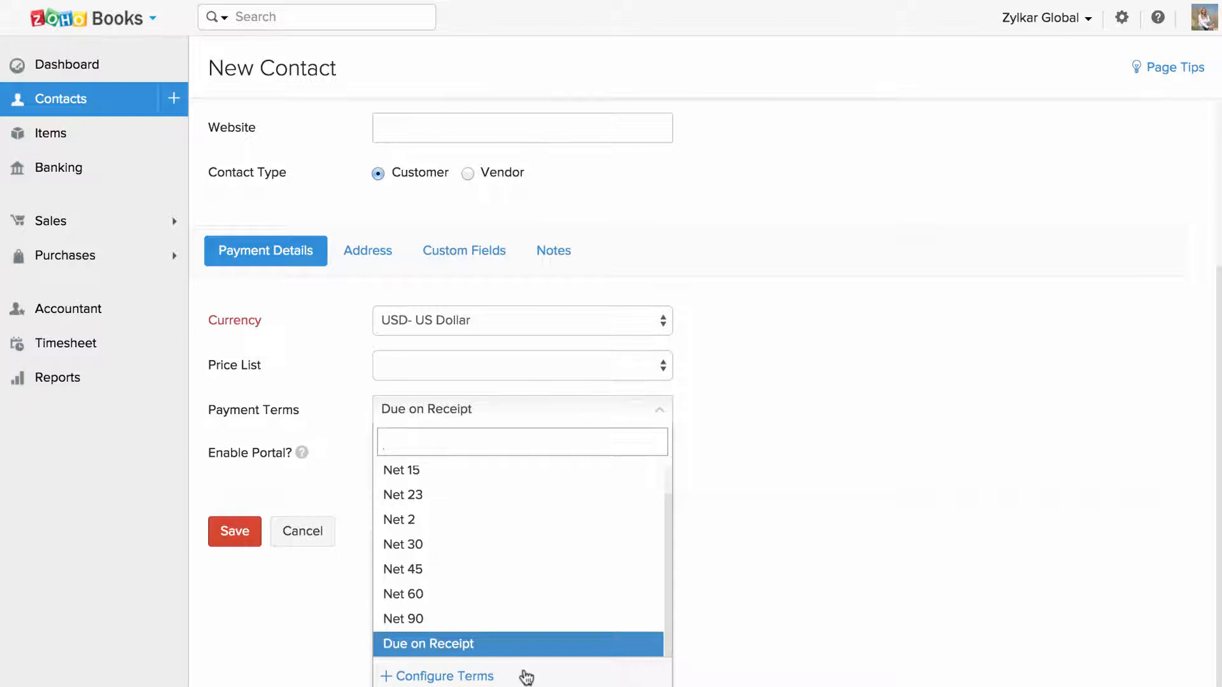
pyautogui.click(521, 441)
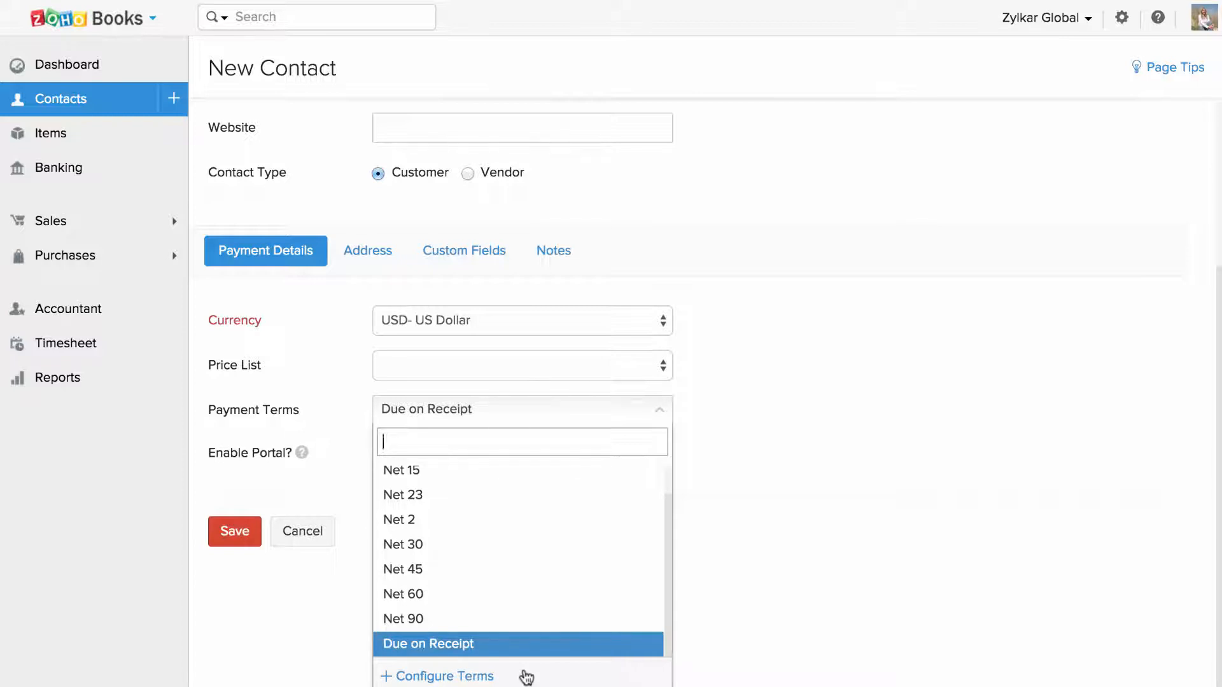
pyautogui.click(427, 644)
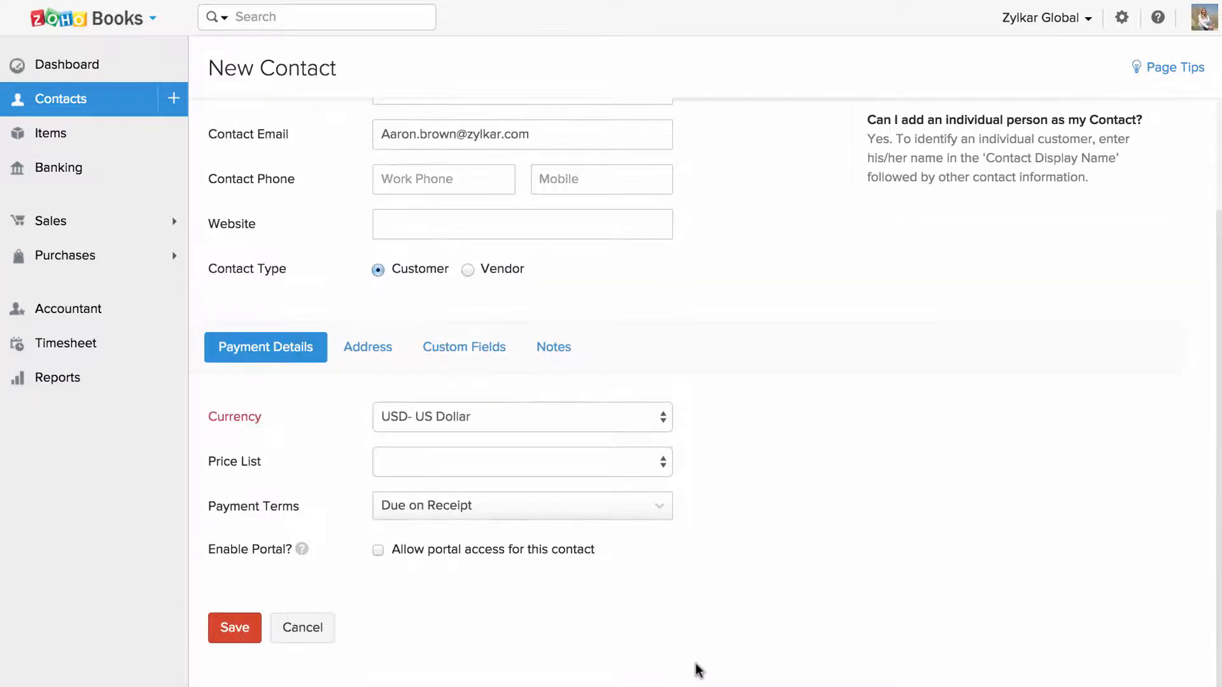
pyautogui.click(378, 550)
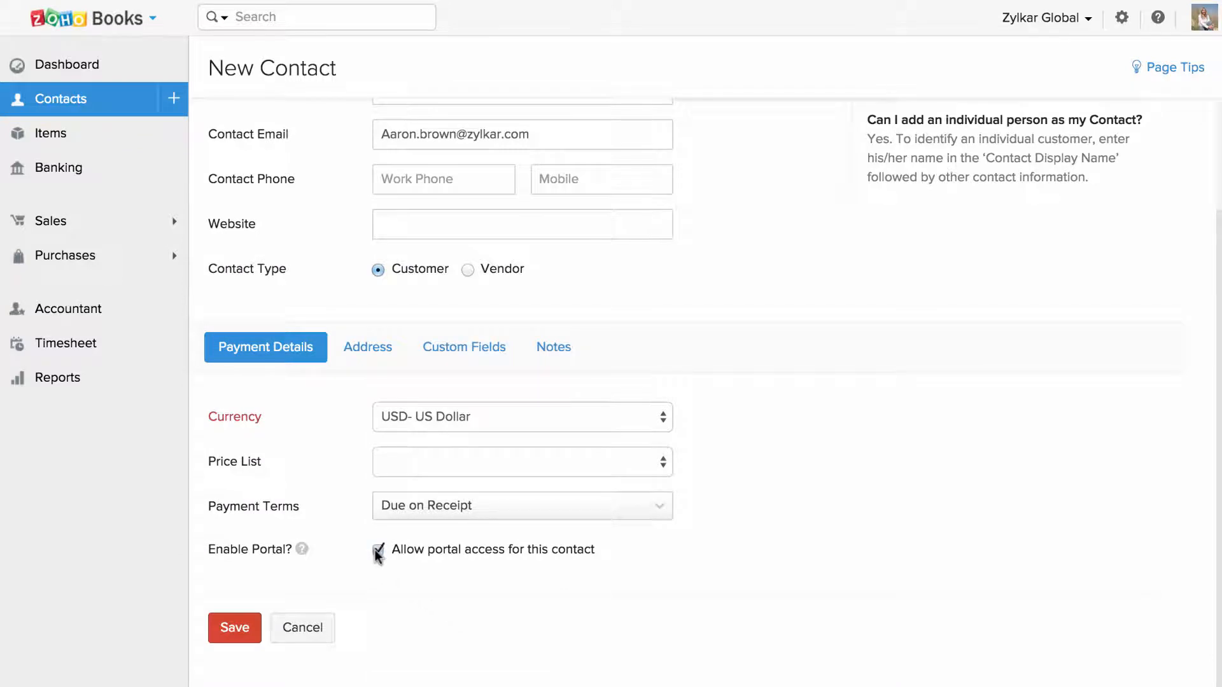
pyautogui.click(378, 549)
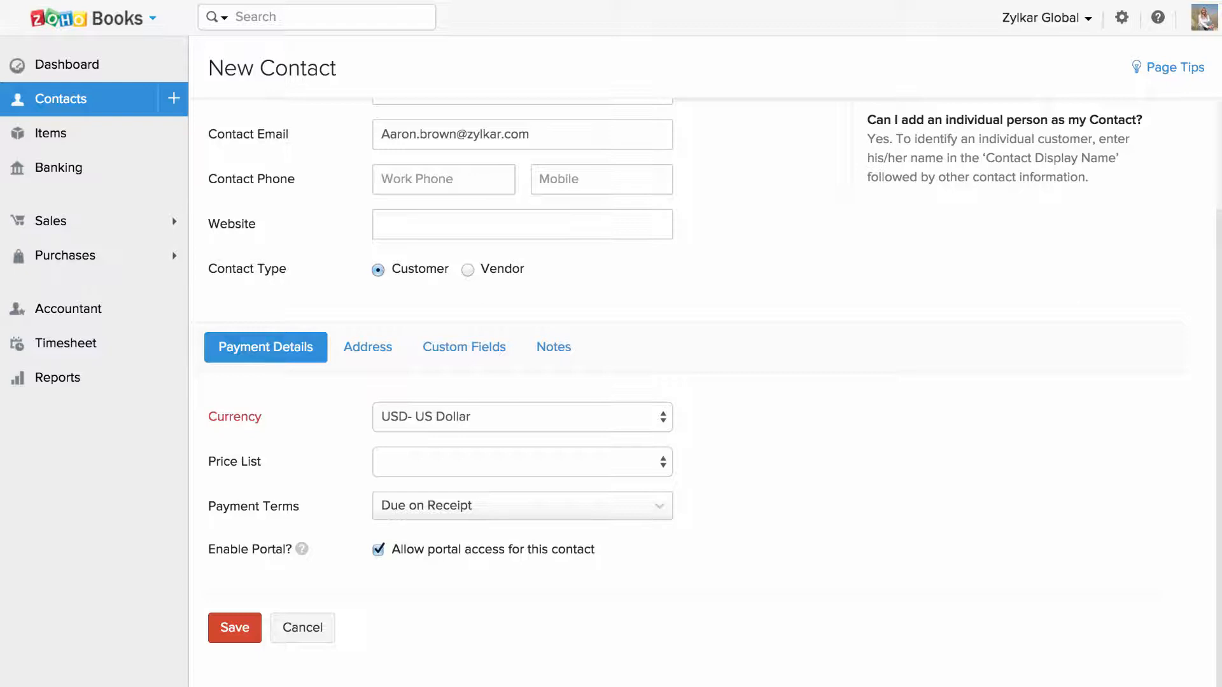
pyautogui.moveTo(566, 484)
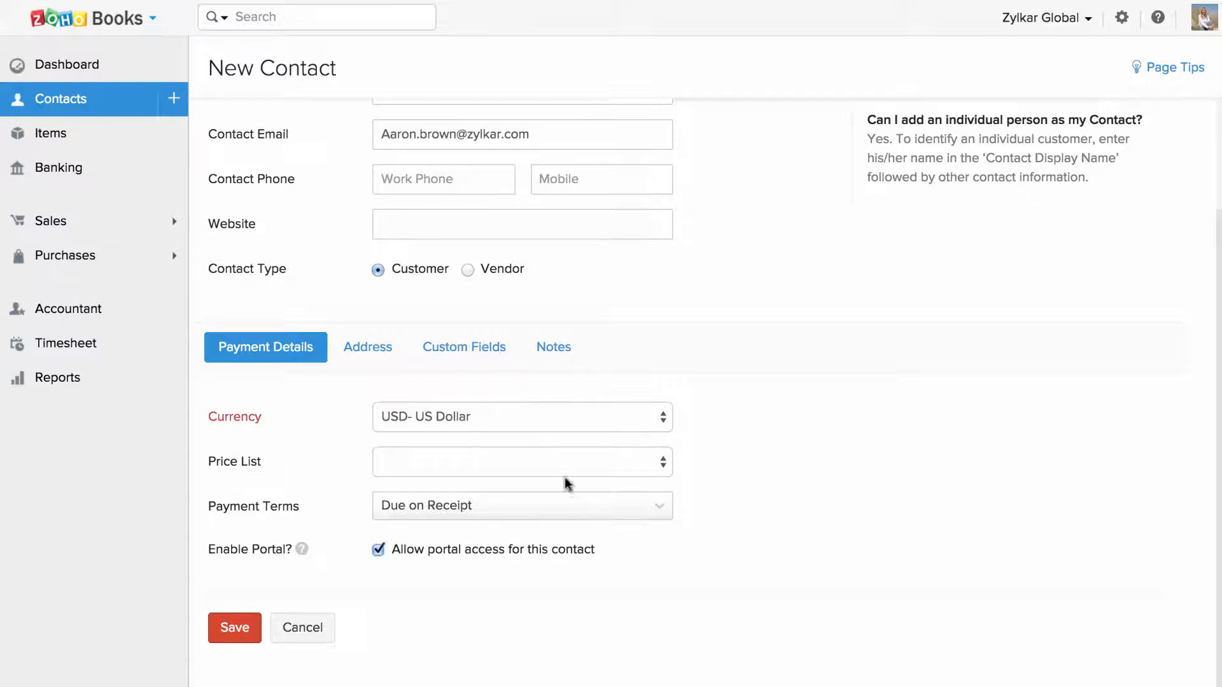
# Enter an Illinois, USA billing address, copy it to shipping, then show custom fields
pyautogui.click(368, 347)
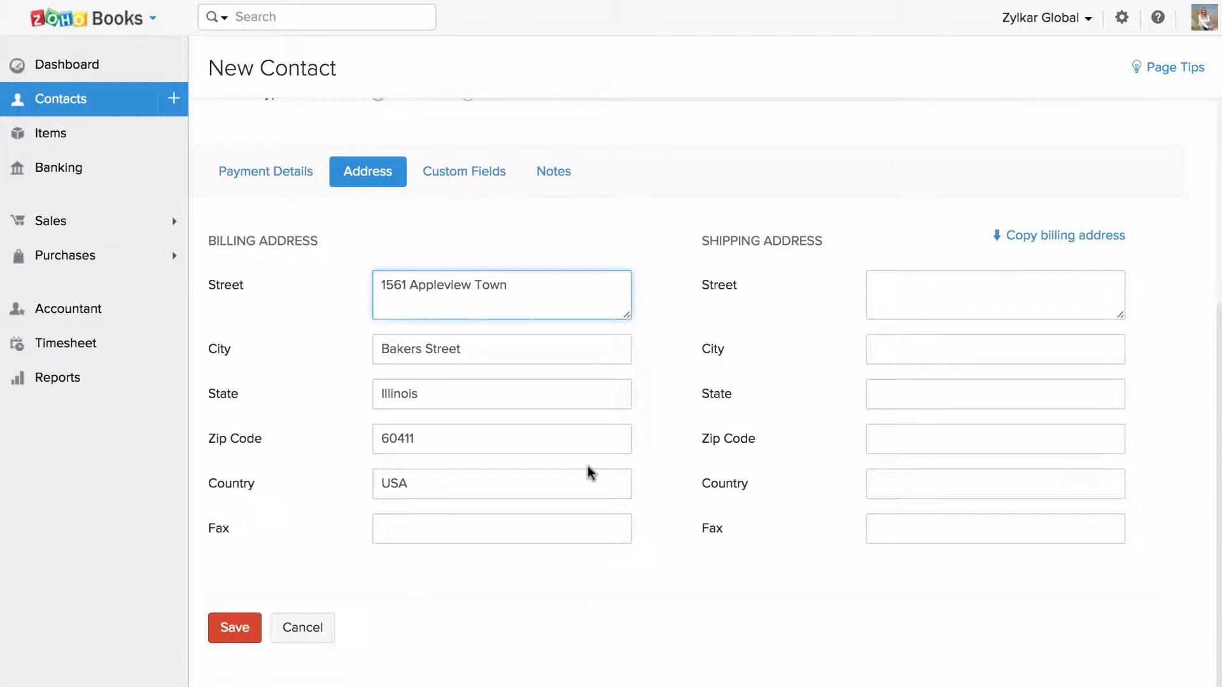
pyautogui.click(501, 483)
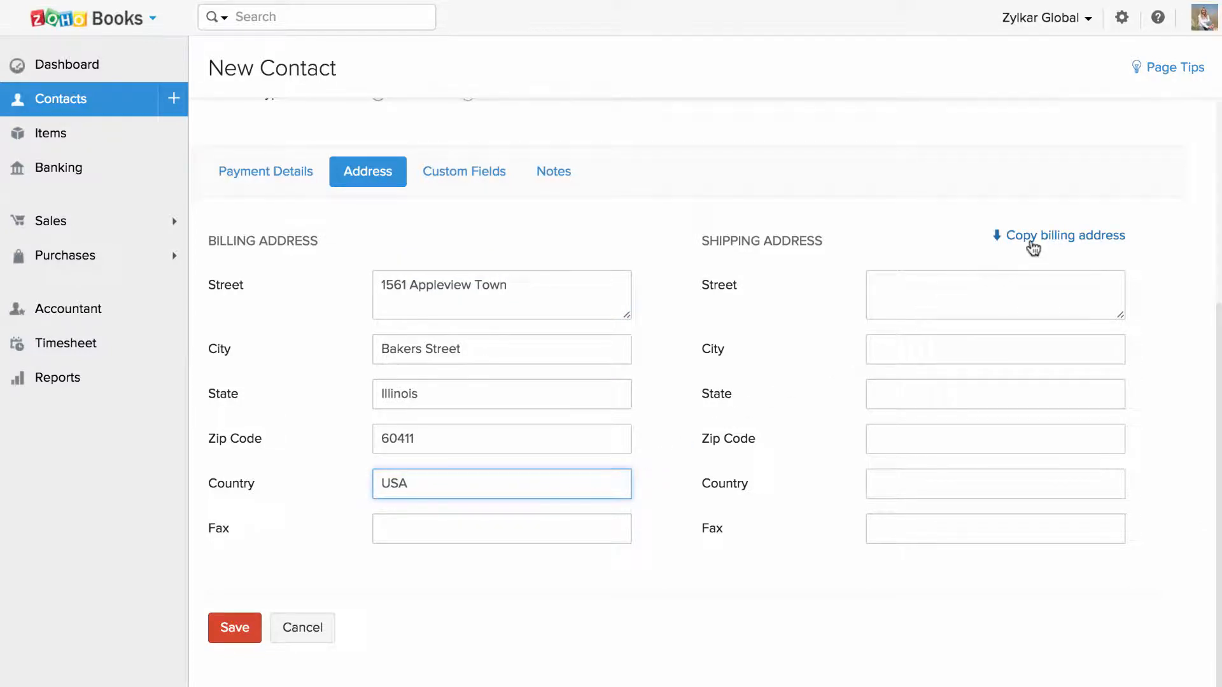
pyautogui.click(1062, 236)
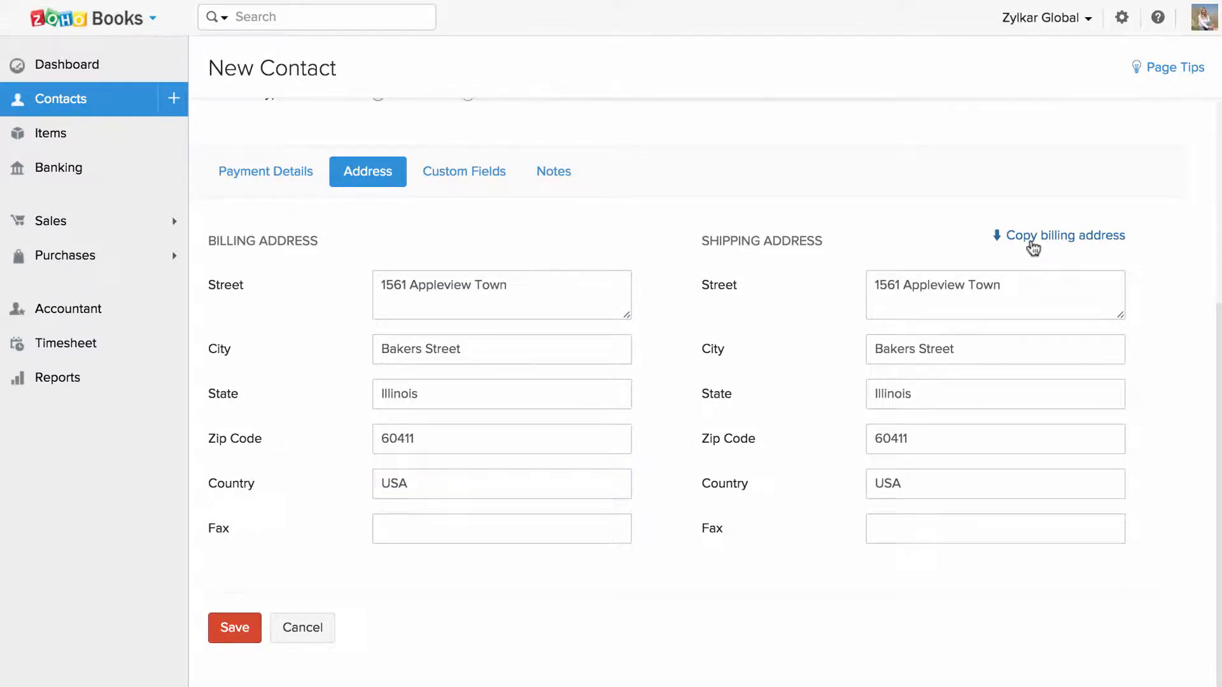
pyautogui.moveTo(740, 218)
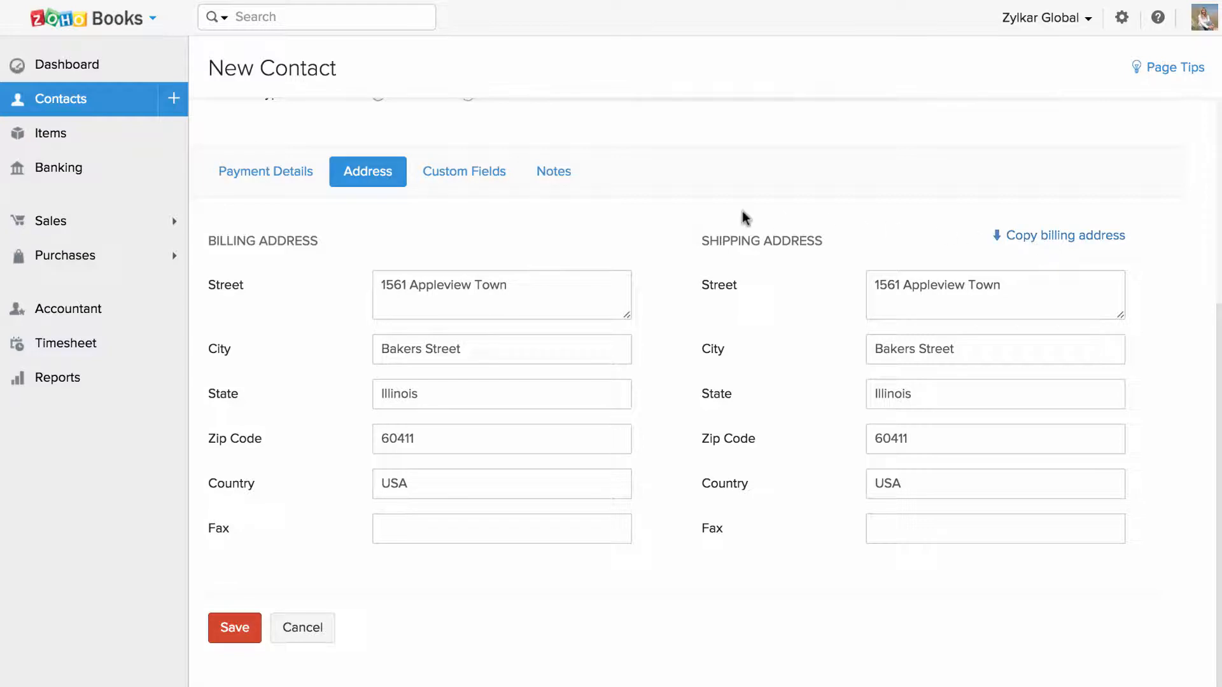
pyautogui.click(463, 171)
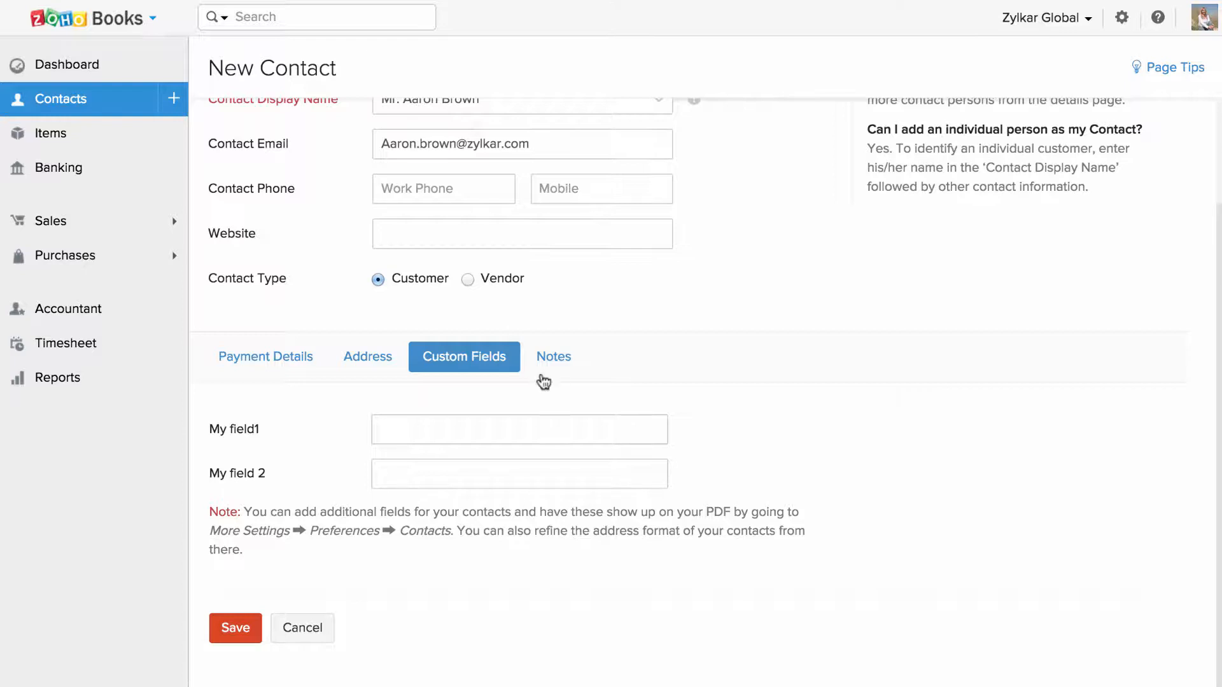
pyautogui.click(553, 356)
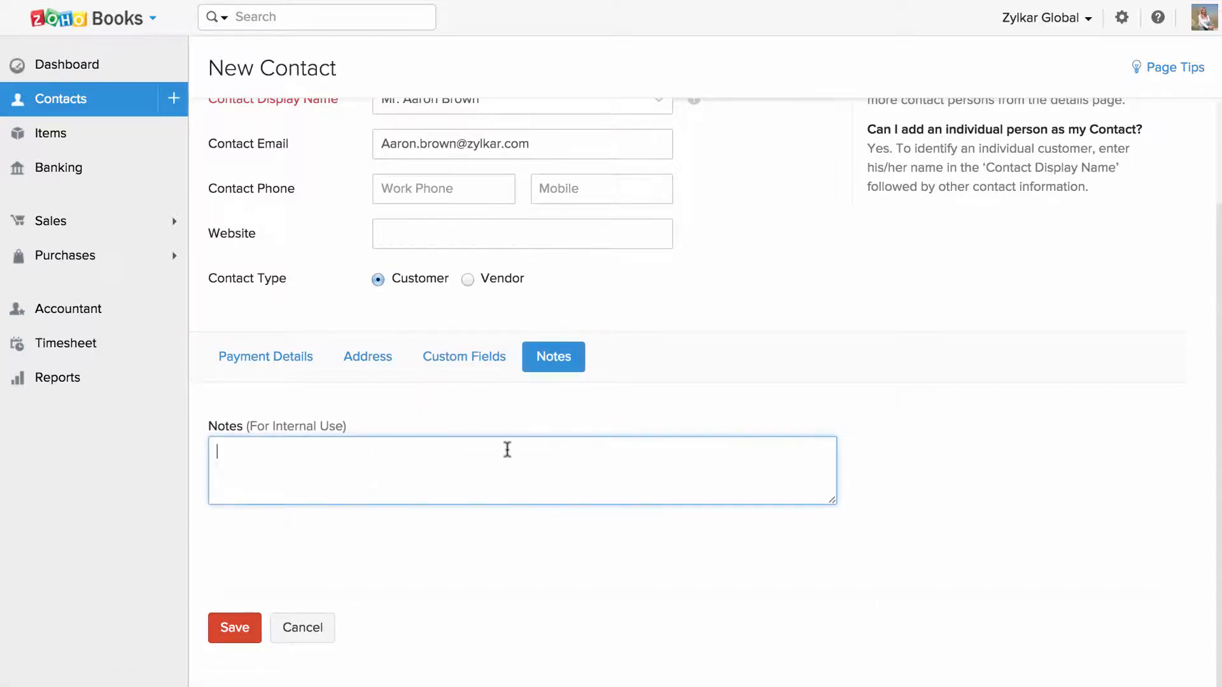
pyautogui.write('This is a note.')
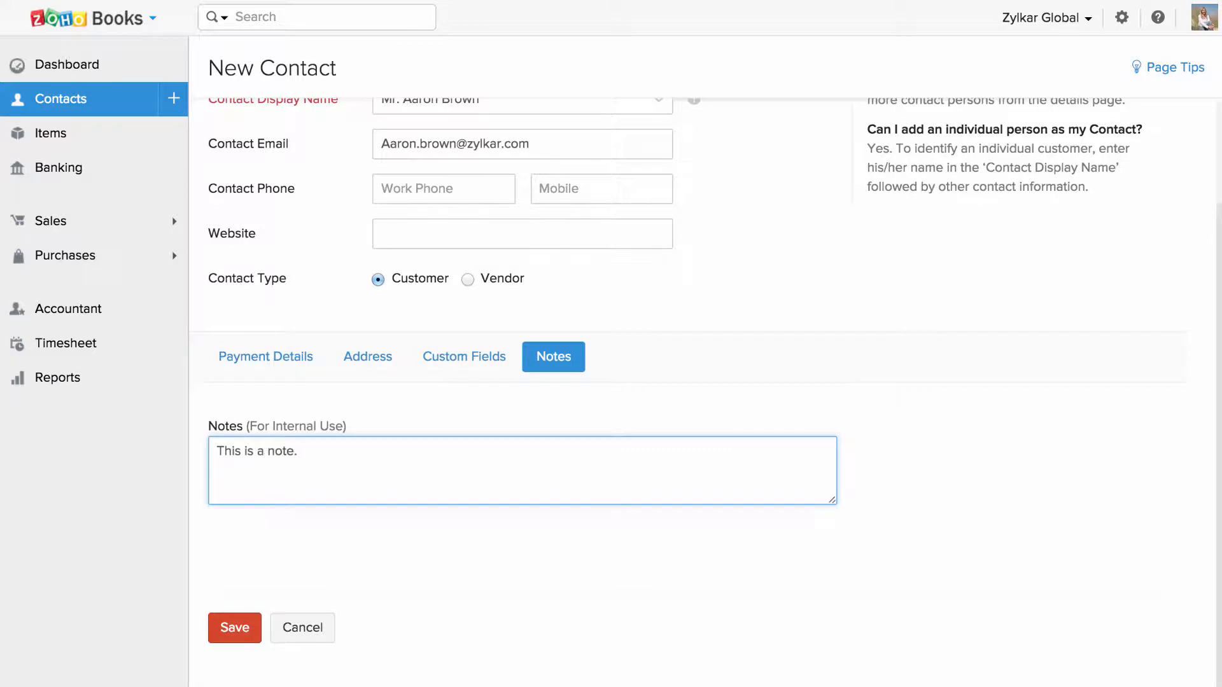
pyautogui.click(233, 627)
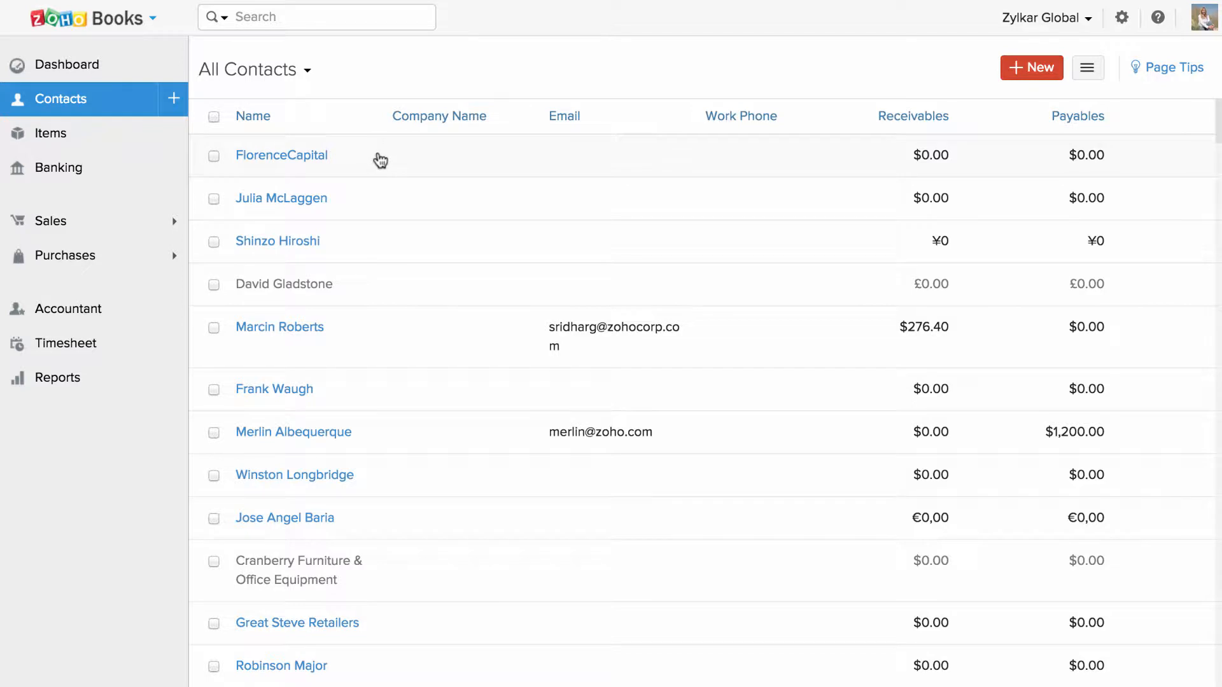
# Open FlorenceCapital's contact overview, browse its More actions menu, and close it
pyautogui.click(281, 156)
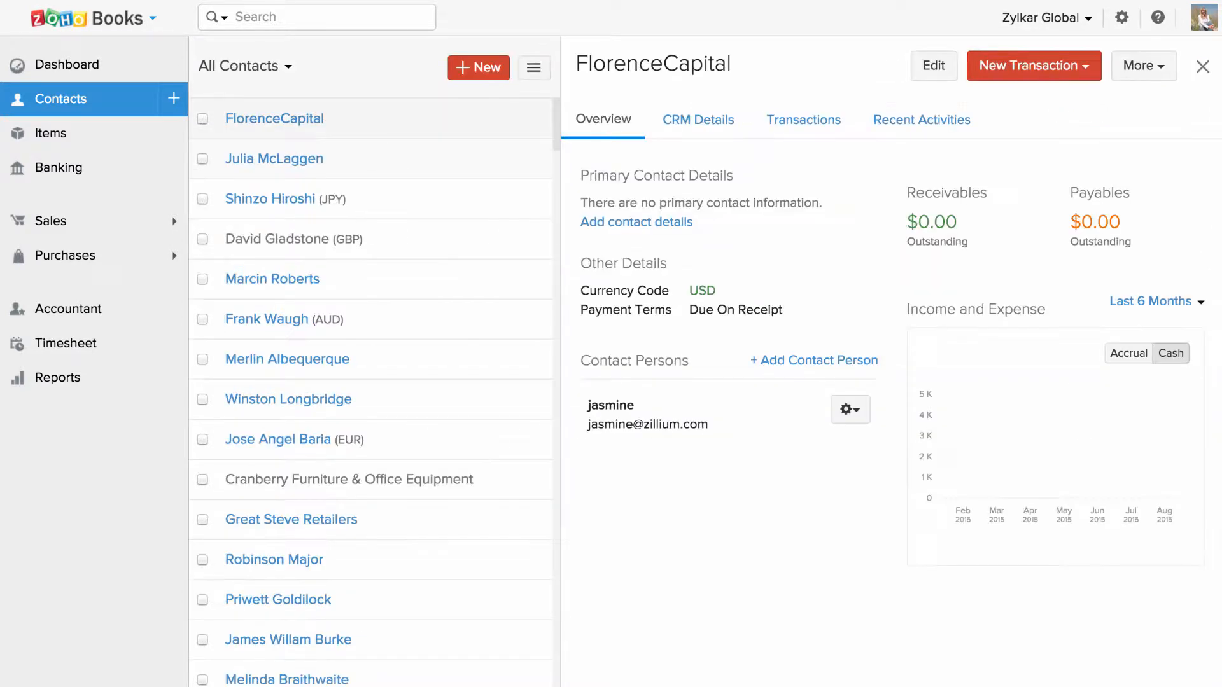
pyautogui.moveTo(469, 124)
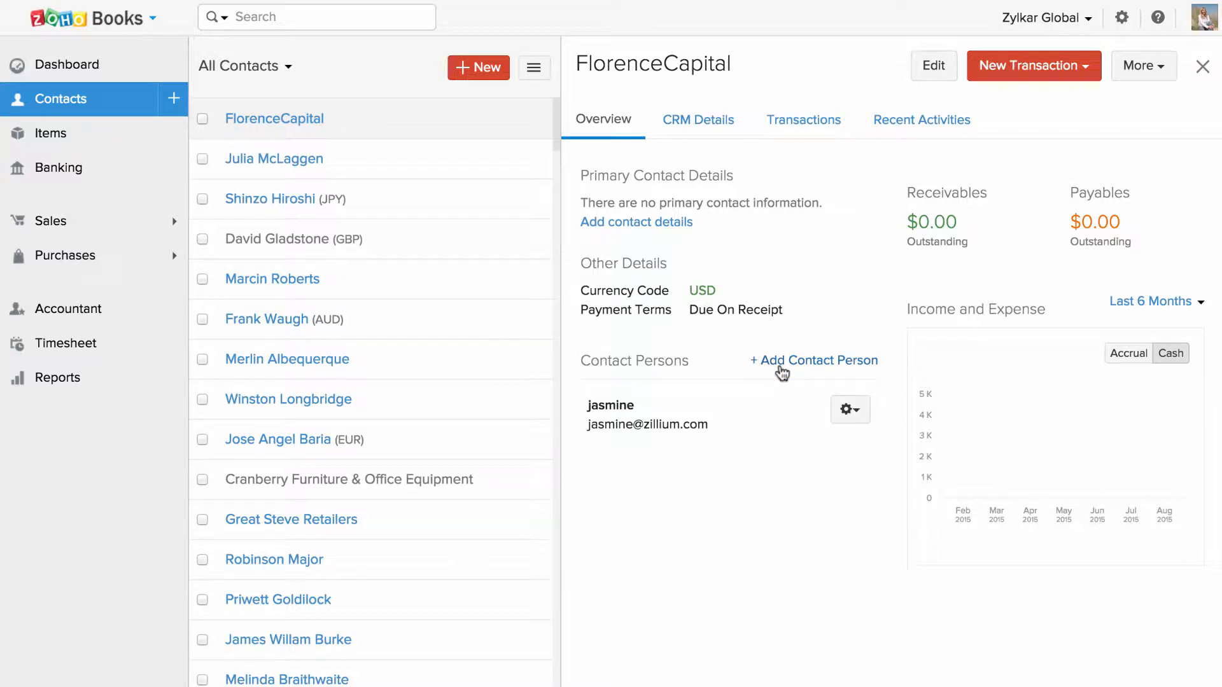
pyautogui.click(1142, 65)
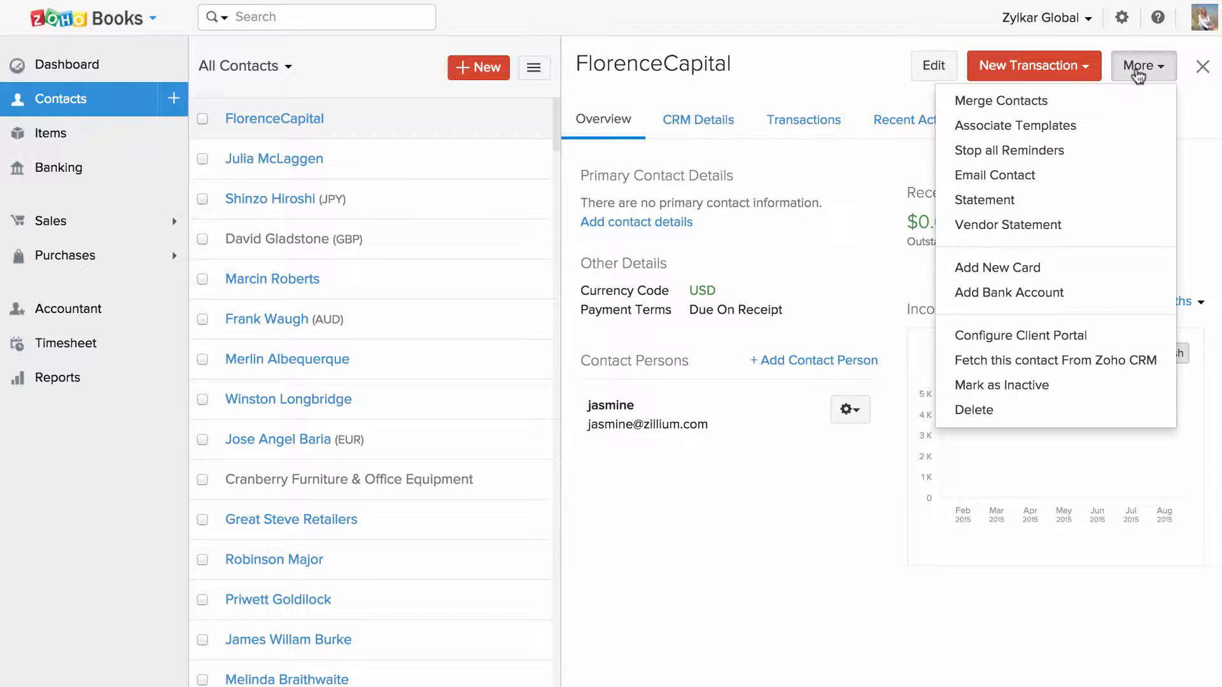
pyautogui.moveTo(1016, 126)
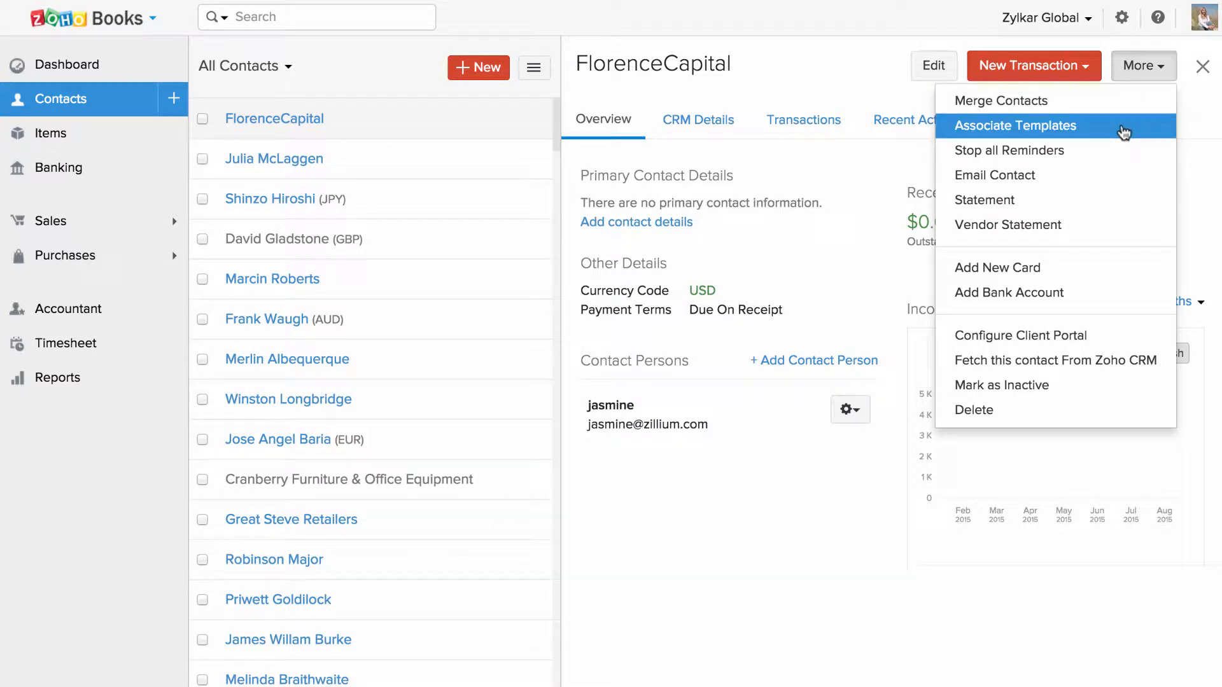
pyautogui.moveTo(986, 199)
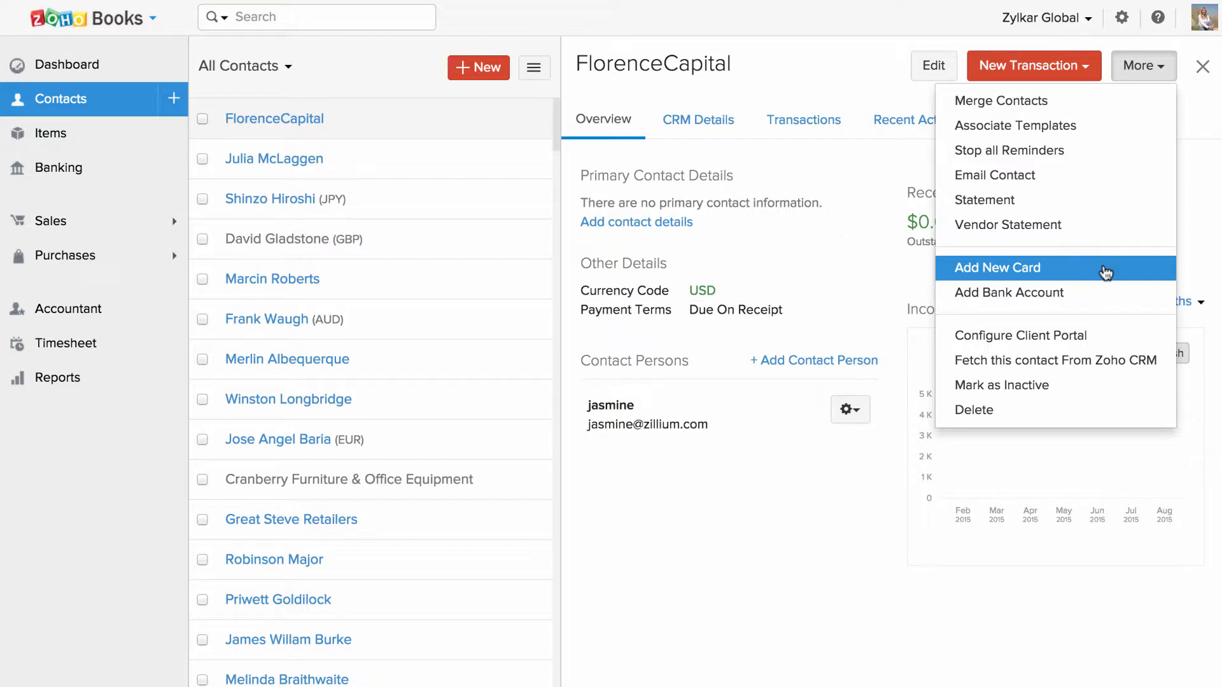
pyautogui.click(1142, 65)
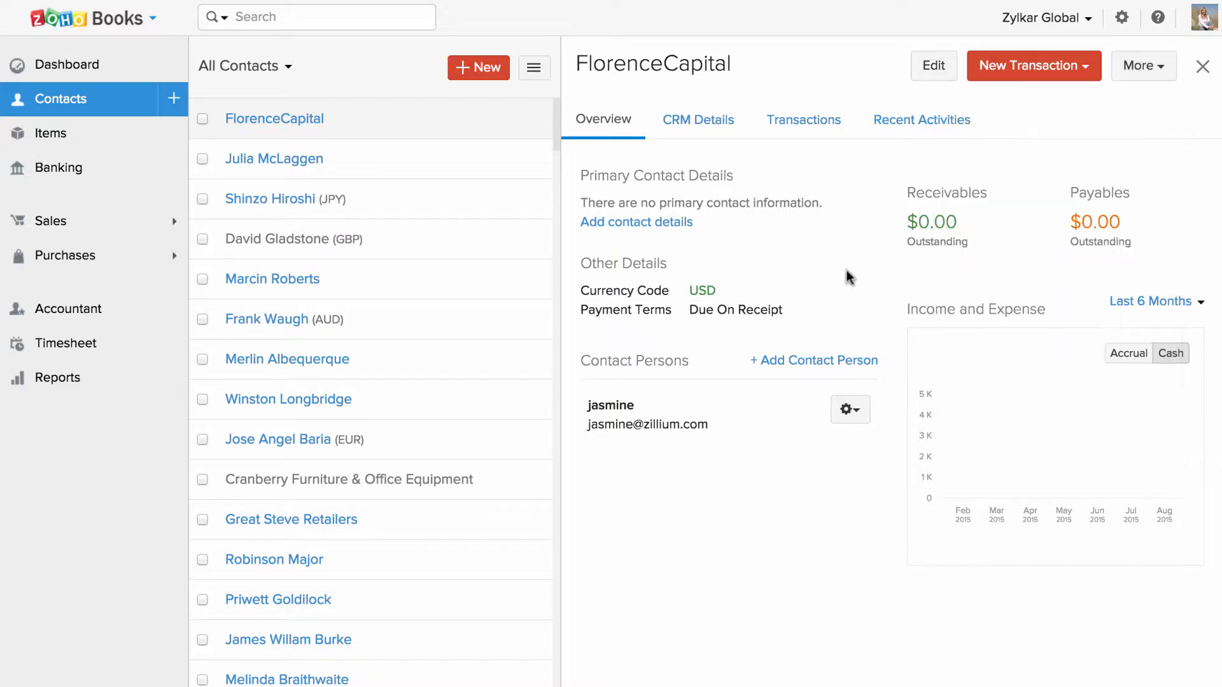
# Review FlorenceCapital's overdue invoice transactions, then show its Recent Activities
pyautogui.click(803, 119)
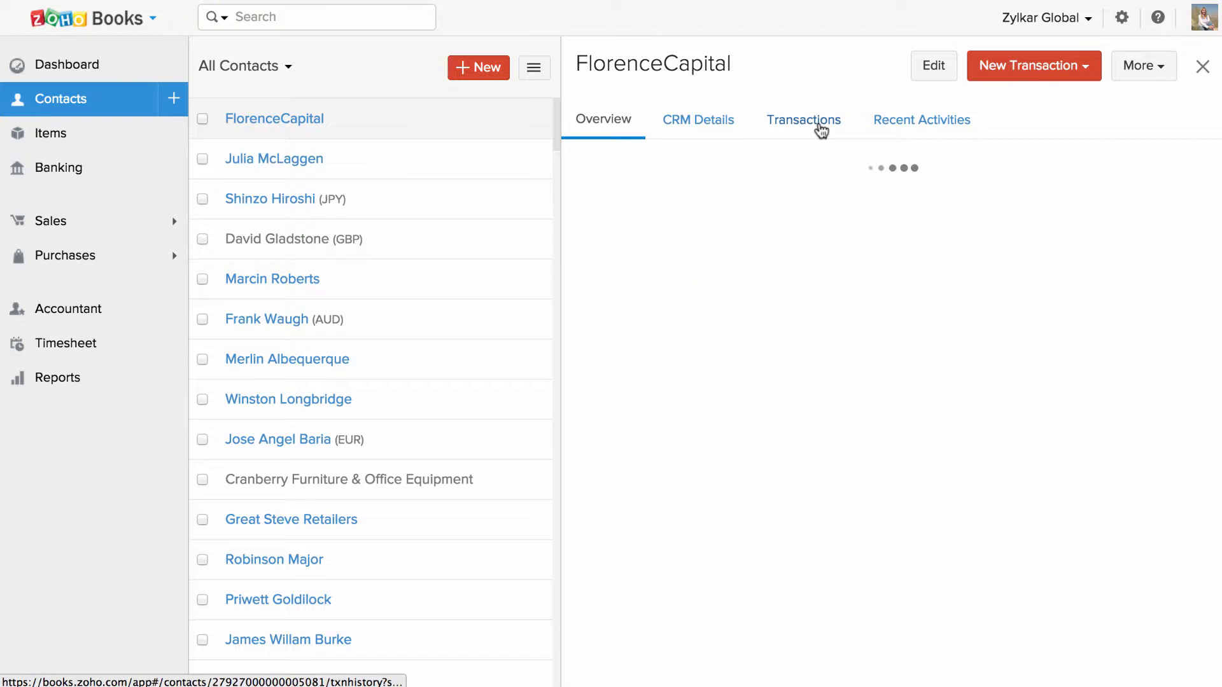
pyautogui.click(803, 119)
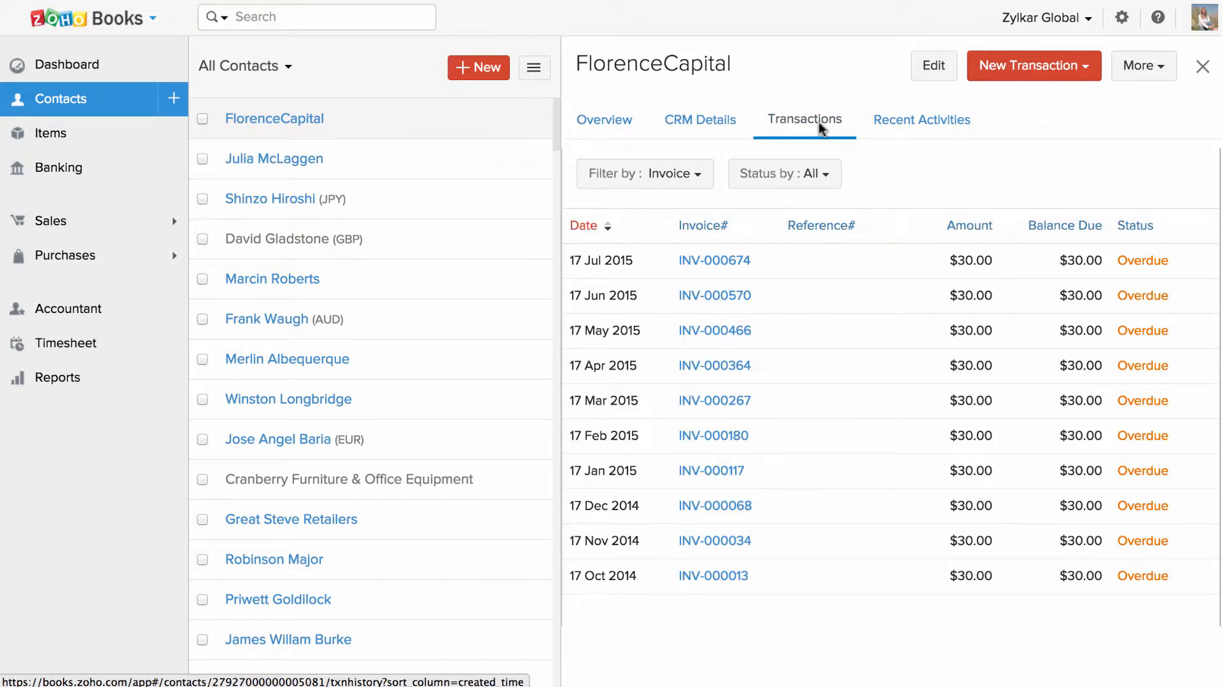
pyautogui.click(922, 119)
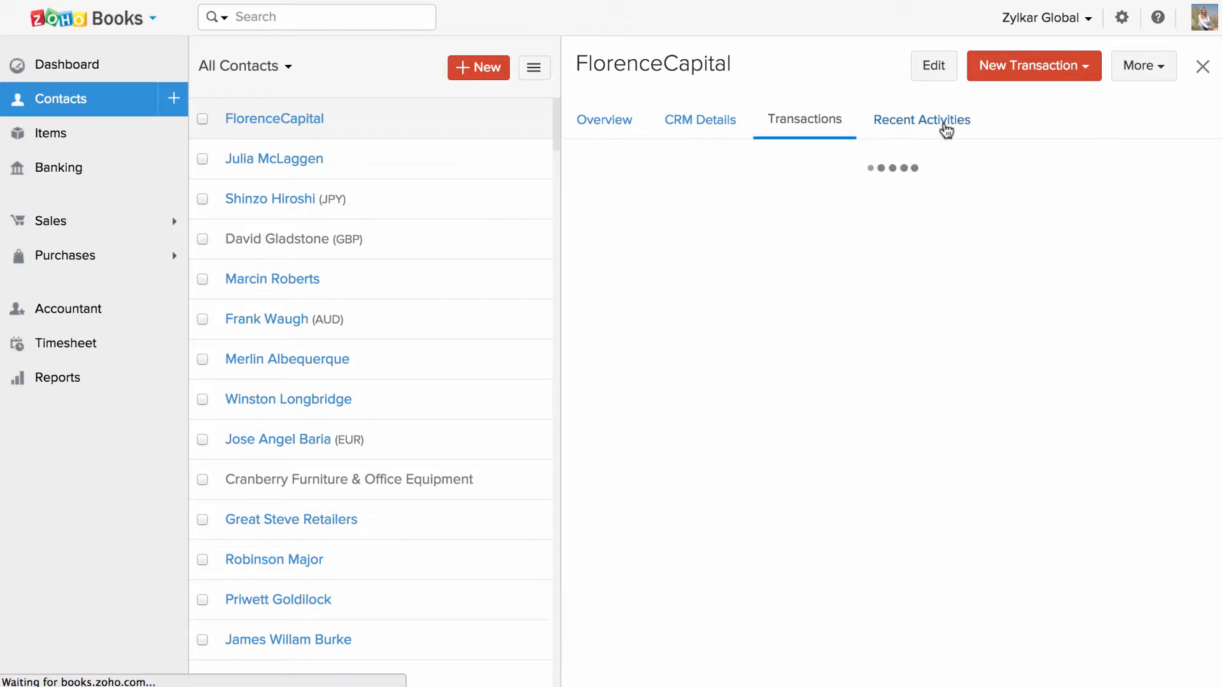
pyautogui.click(922, 119)
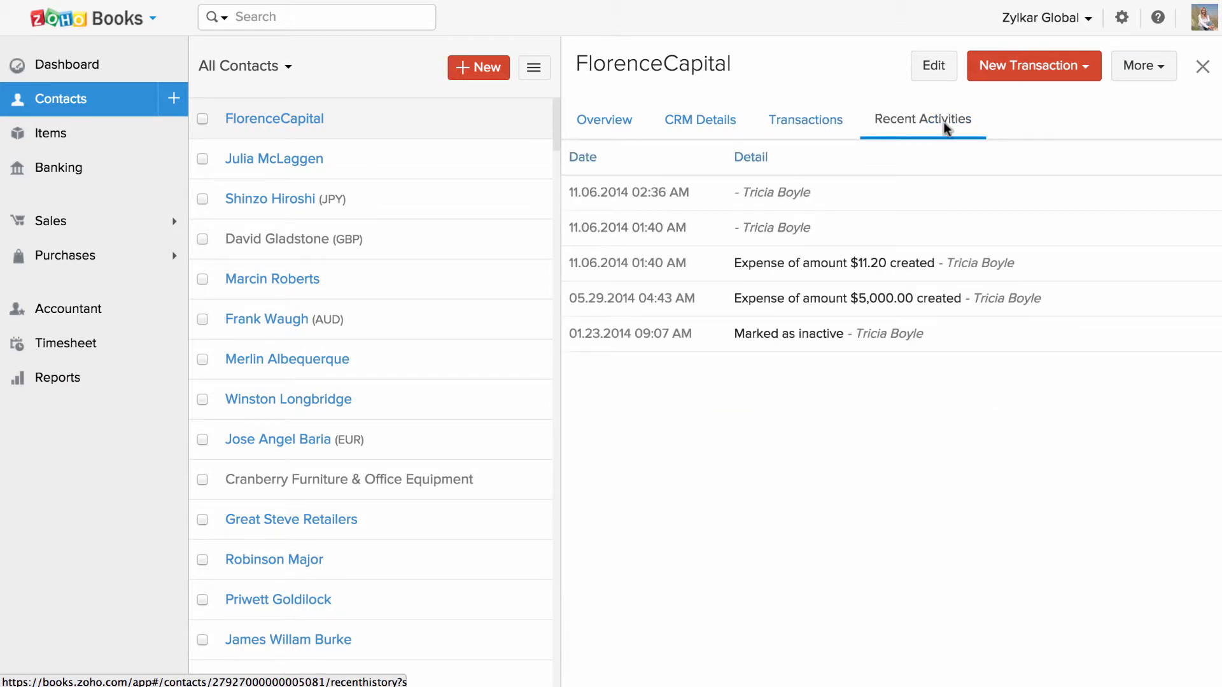